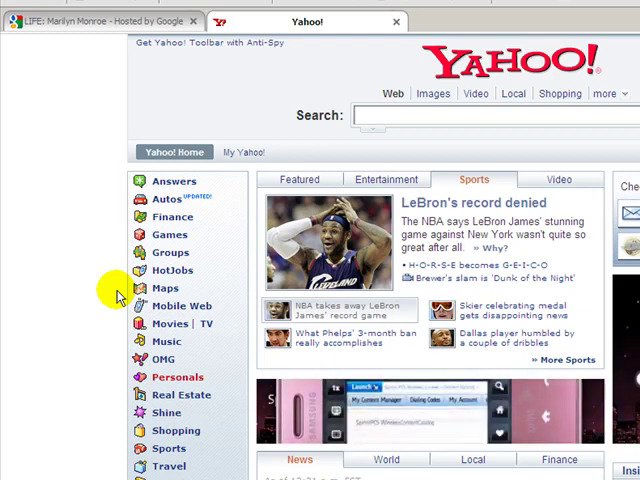
mouse_move(136, 104)
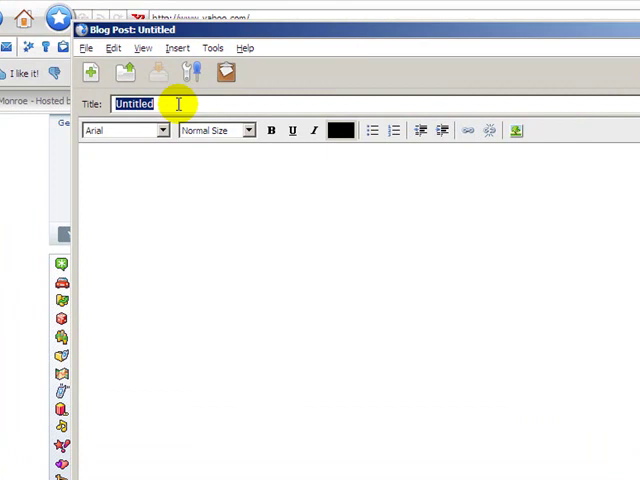
Step: Title the post 'Title Blog Here', leaving the font Arial and size Normal unchanged
type("Tit")
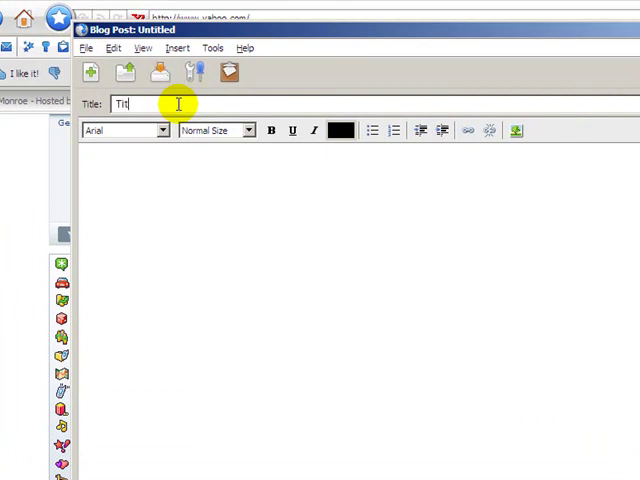
type("Title Blog Here")
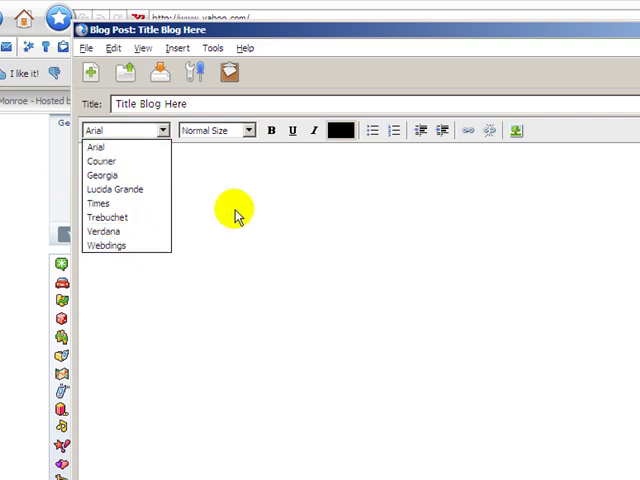
left_click(236, 210)
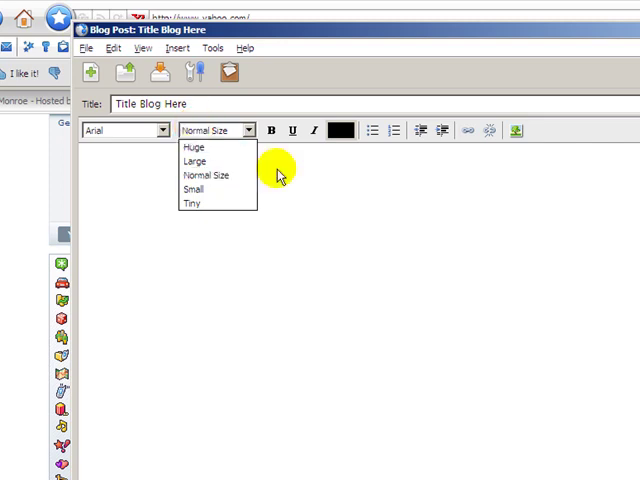
mouse_move(276, 130)
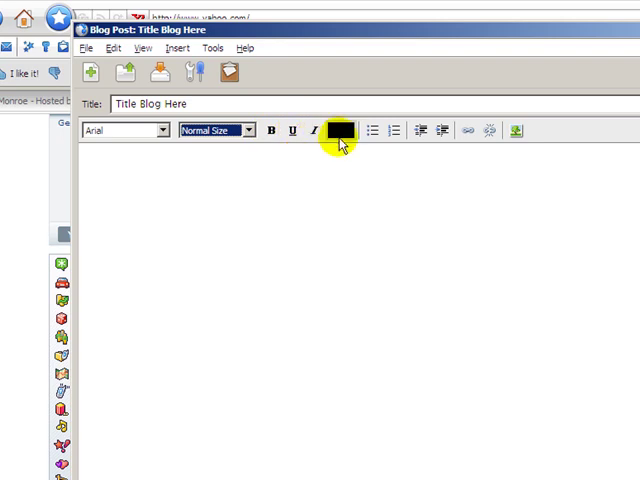
left_click(340, 130)
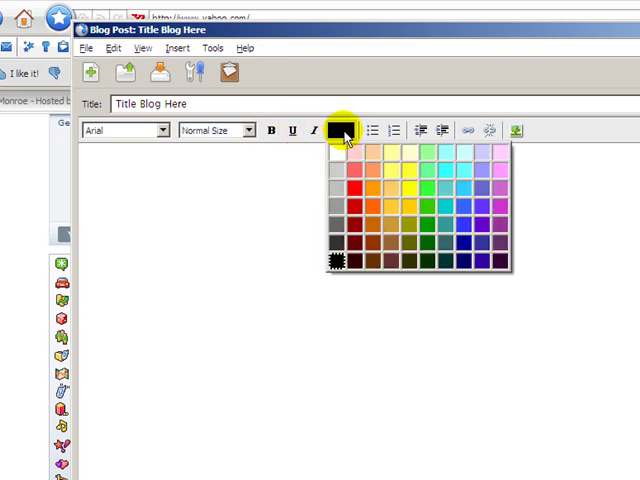
mouse_move(336, 156)
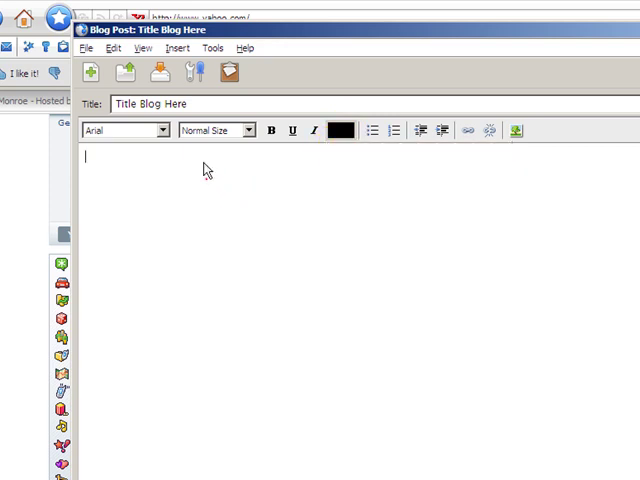
Step: Write 'Type something here!' as the post body text
type("Type somethig u")
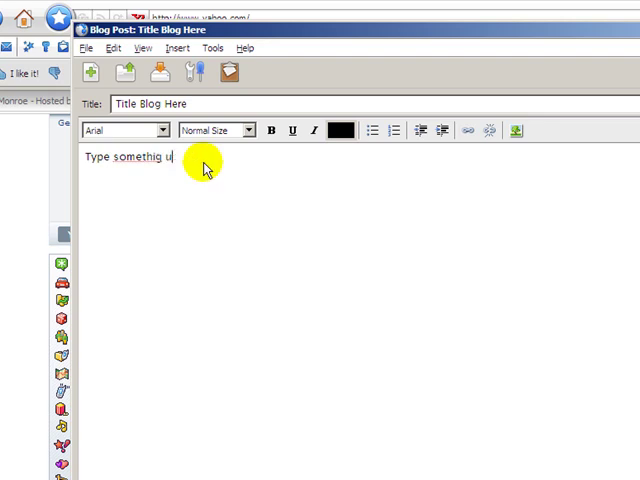
key("BackSpace")
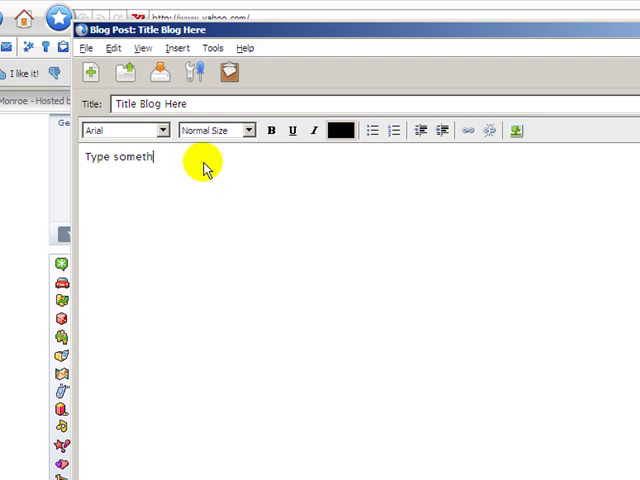
type("ing h")
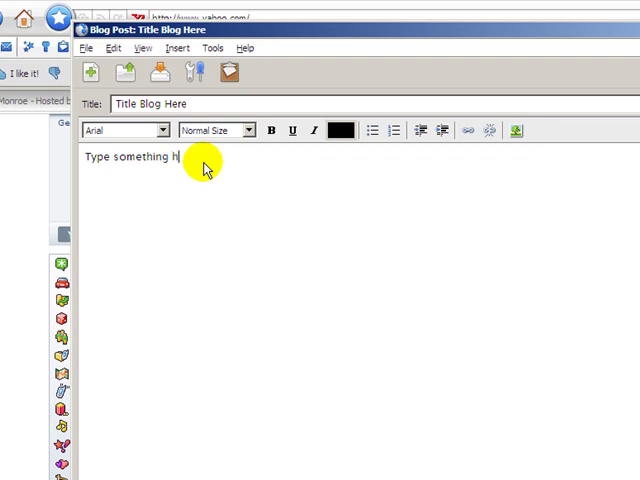
type("ere")
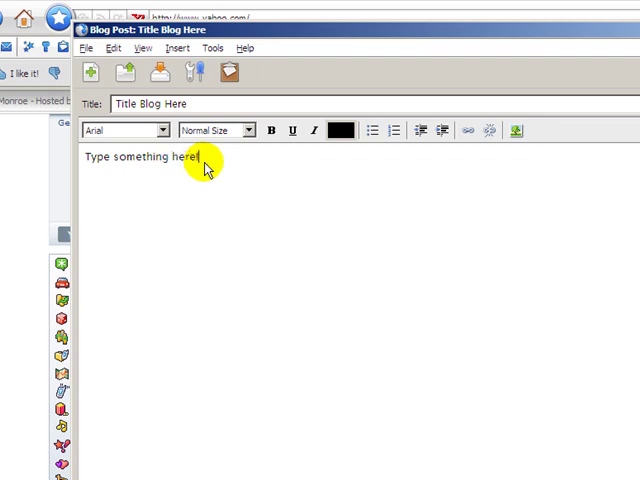
Step: Select the whole line and make it bold, italic, underlined red text
triple_click(140, 156)
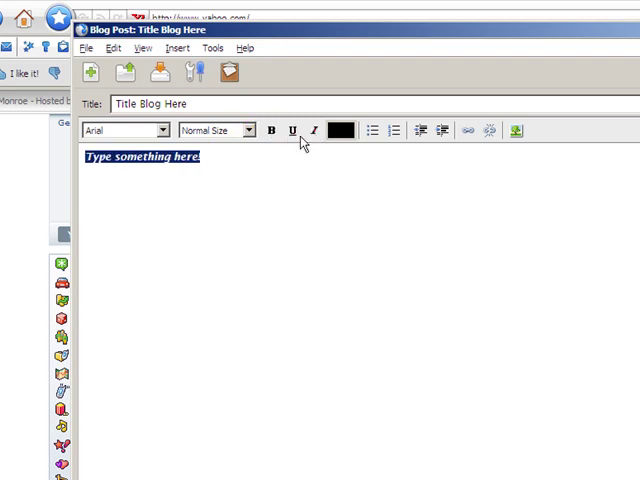
left_click(340, 130)
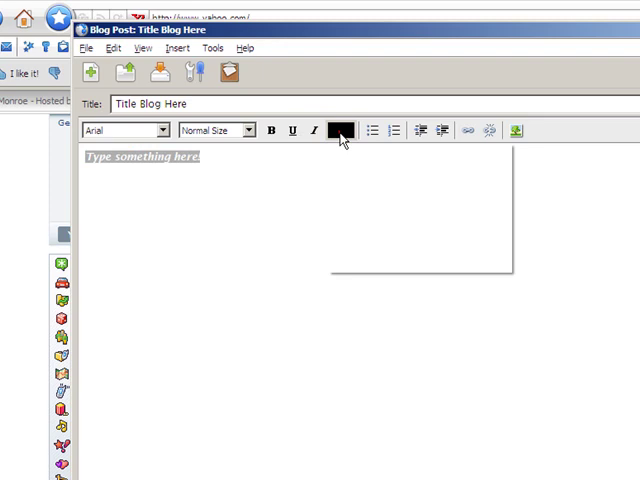
left_click(342, 130)
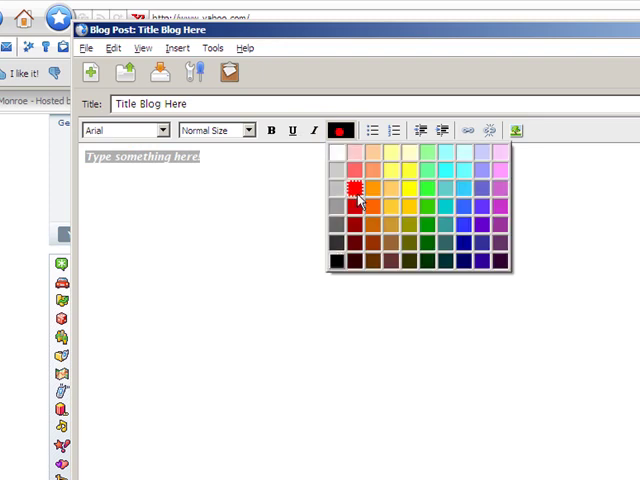
left_click(356, 192)
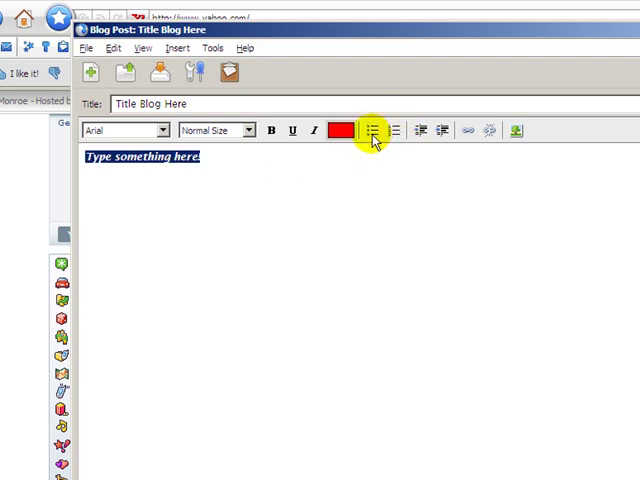
mouse_move(350, 148)
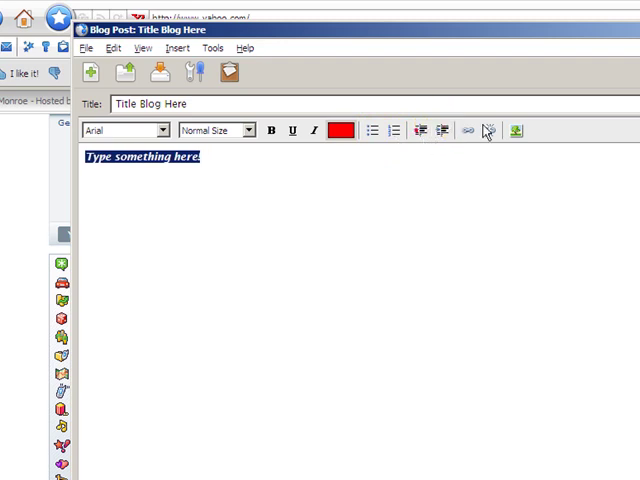
left_click(464, 130)
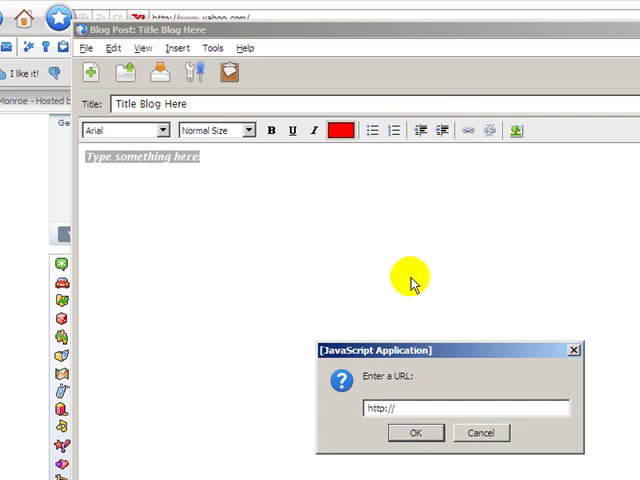
type("www.domain")
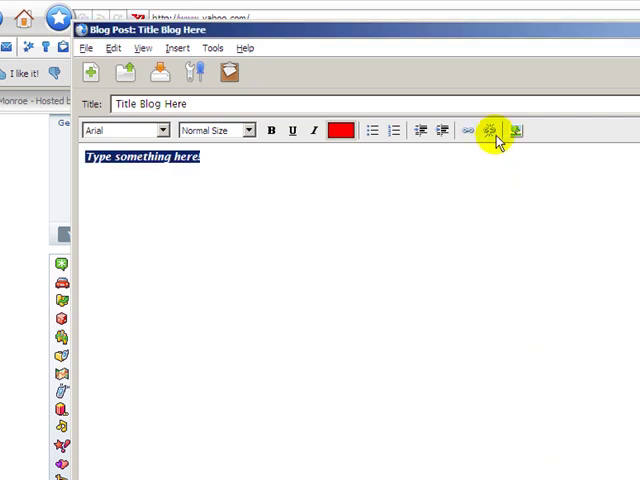
mouse_move(384, 184)
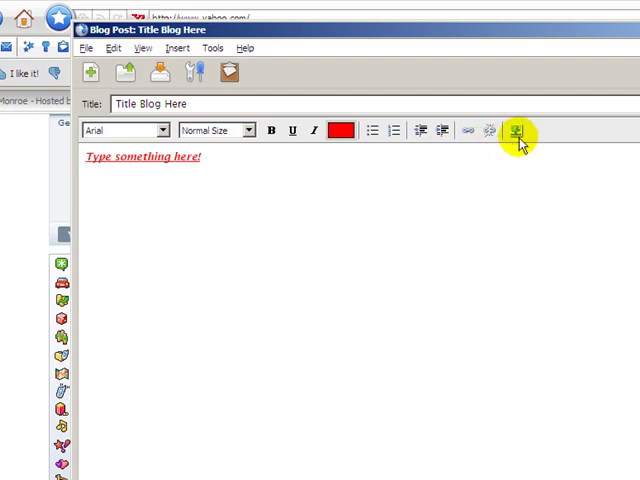
Step: Insert the Marilyn Monroe photo below the text and drag its handles to shrink it
left_click(516, 130)
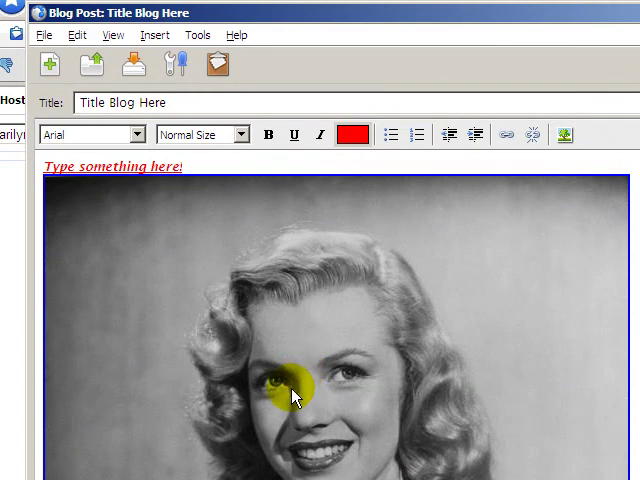
left_click(296, 392)
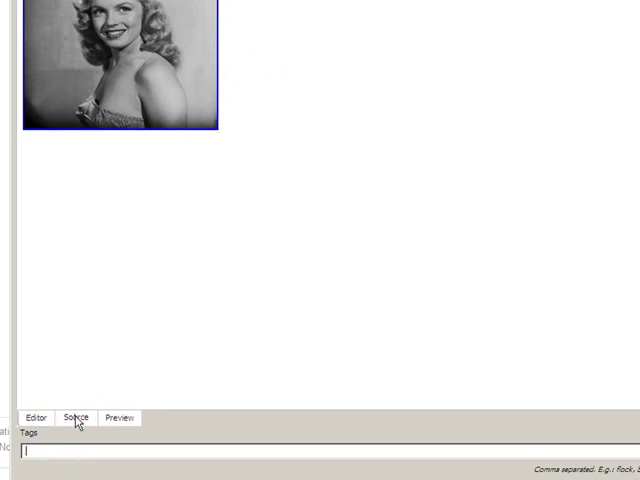
left_click(76, 416)
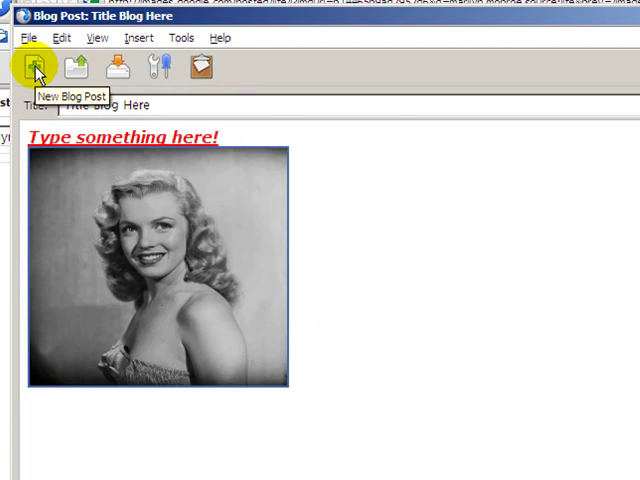
mouse_move(78, 70)
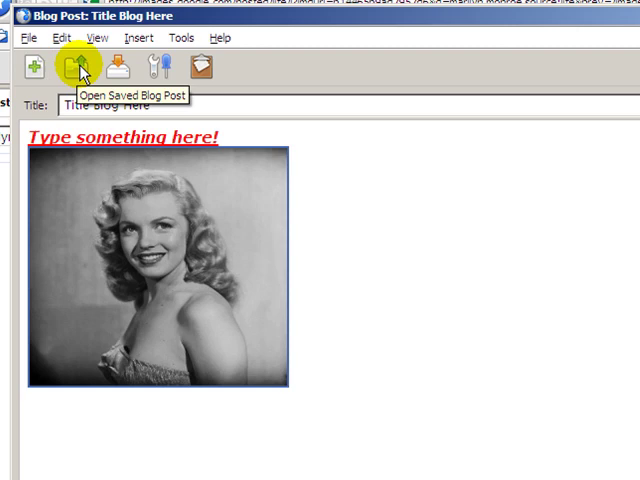
mouse_move(118, 68)
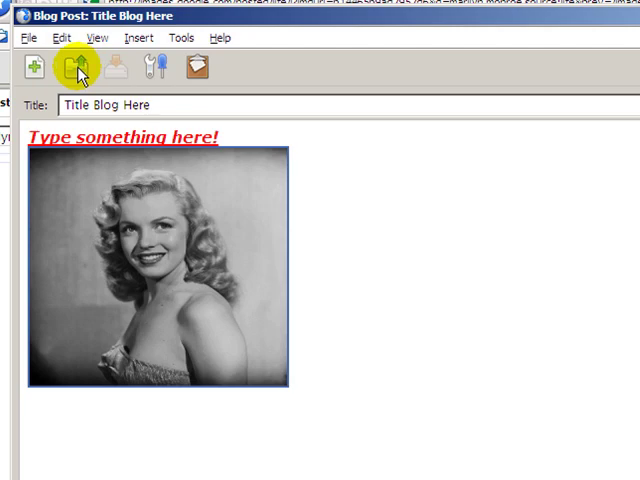
Step: Load the 'This is a test post' draft from the saved drafts list, then close its window
left_click(76, 66)
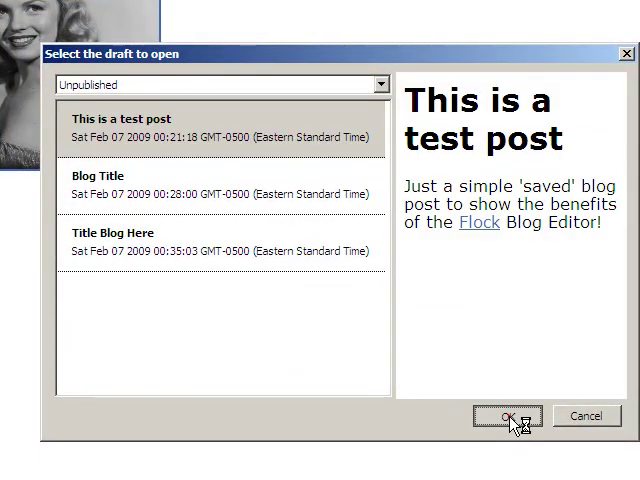
left_click(508, 416)
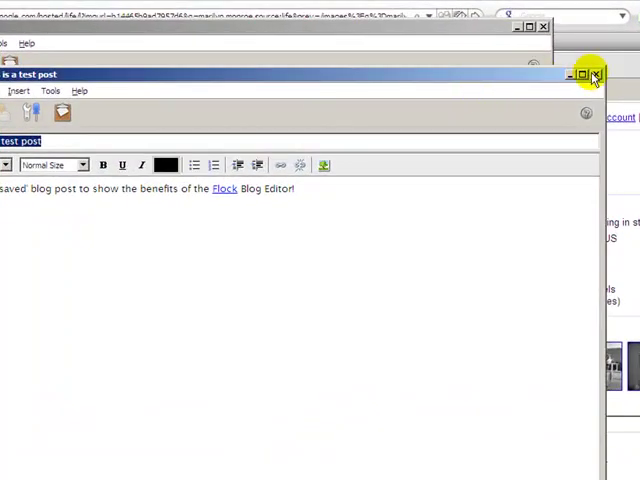
left_click(594, 76)
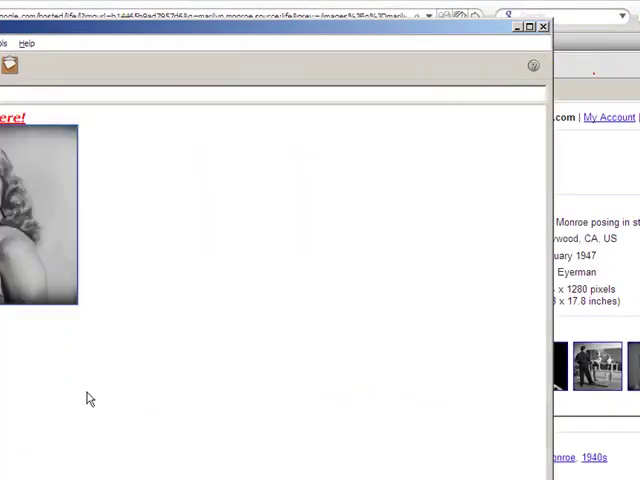